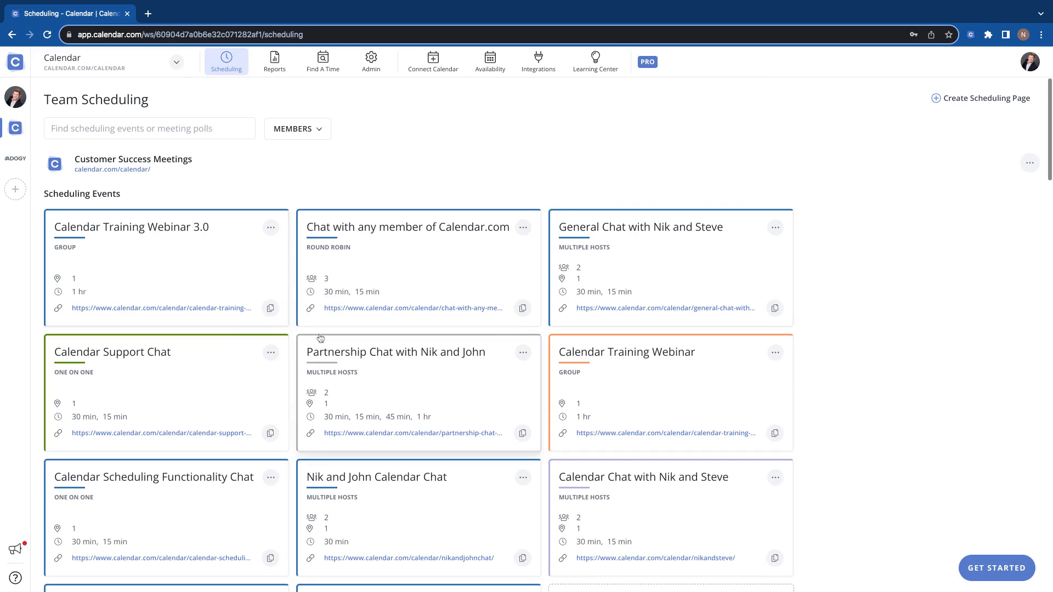
- Scroll the Team Scheduling page toward the Calendar Scheduling Functionality Chat card
scroll("down", 3)
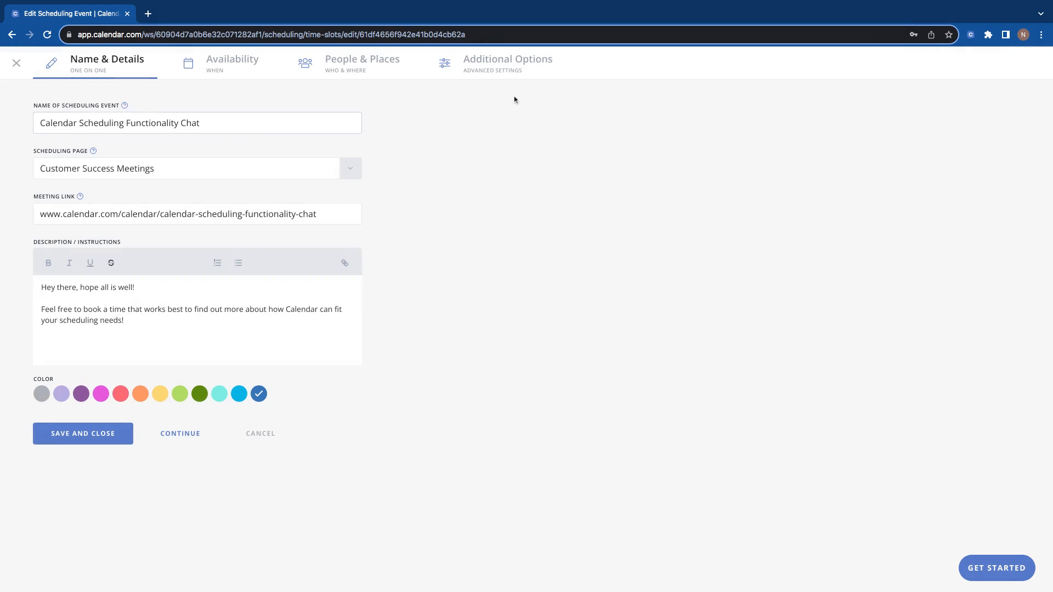
mouse_move(514, 74)
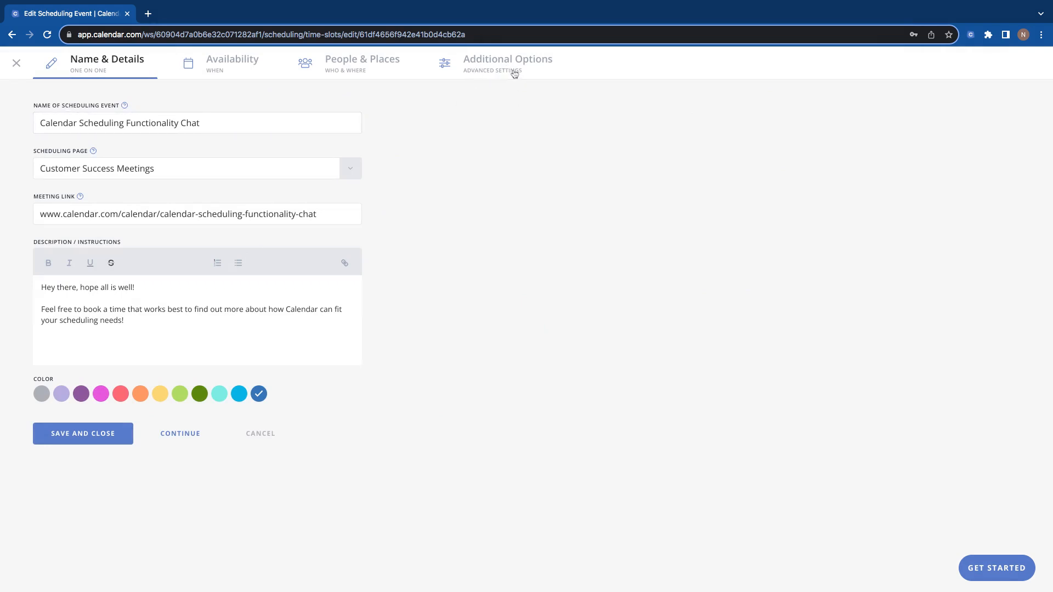
- Show Additional Options and expand Custom Questions to reveal the Scheduler Questions list
left_click(507, 59)
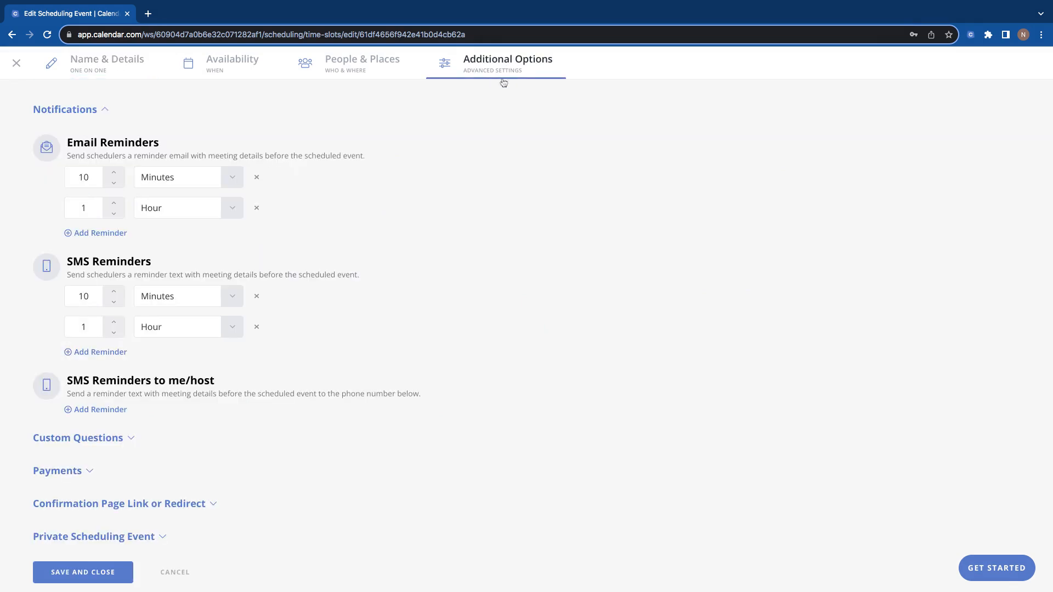
left_click(78, 437)
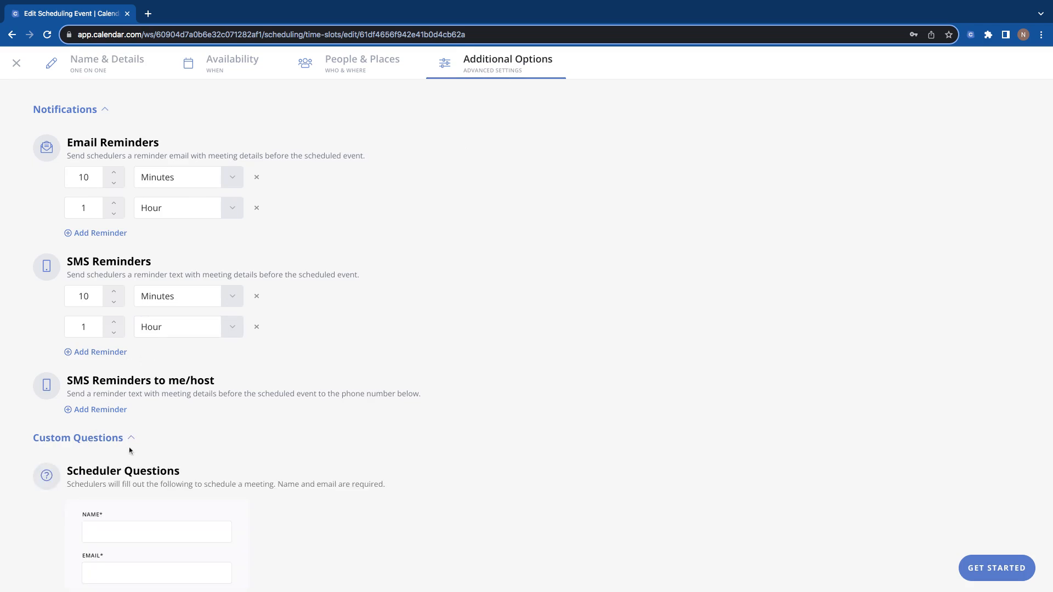
scroll("down", 3)
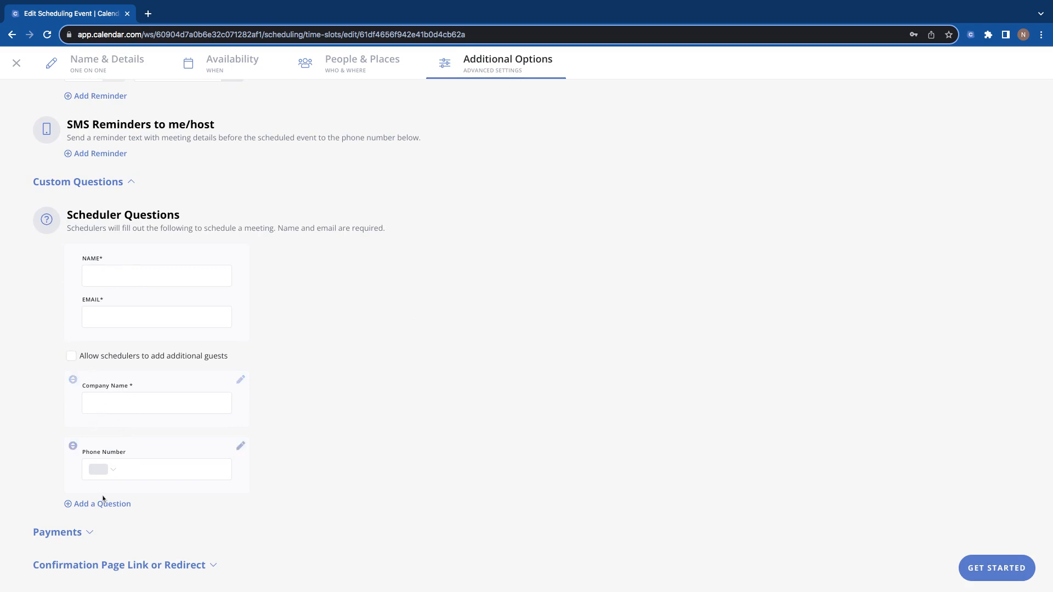
left_click(102, 503)
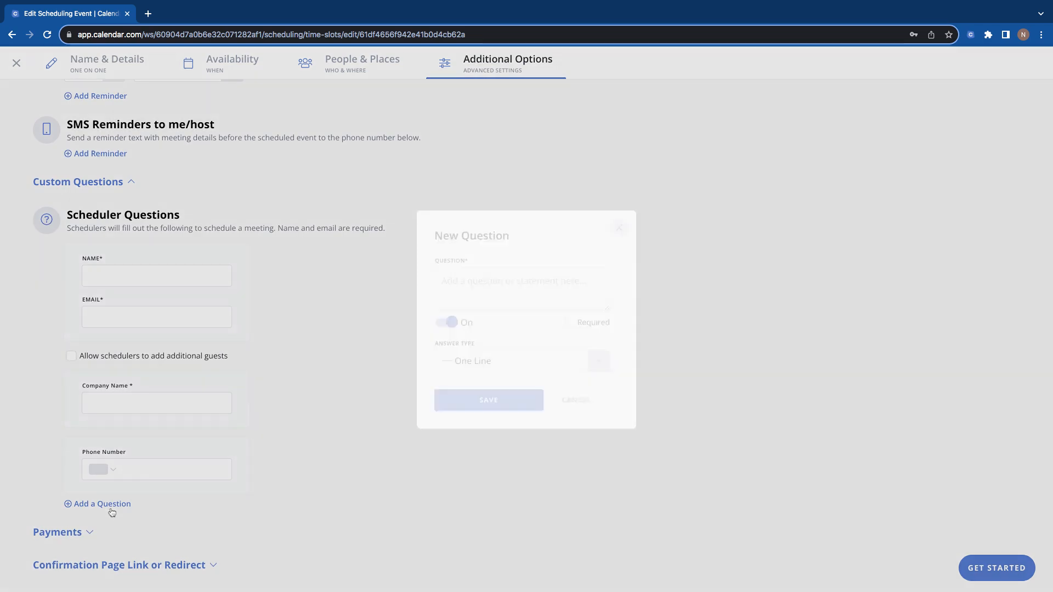
left_click(97, 503)
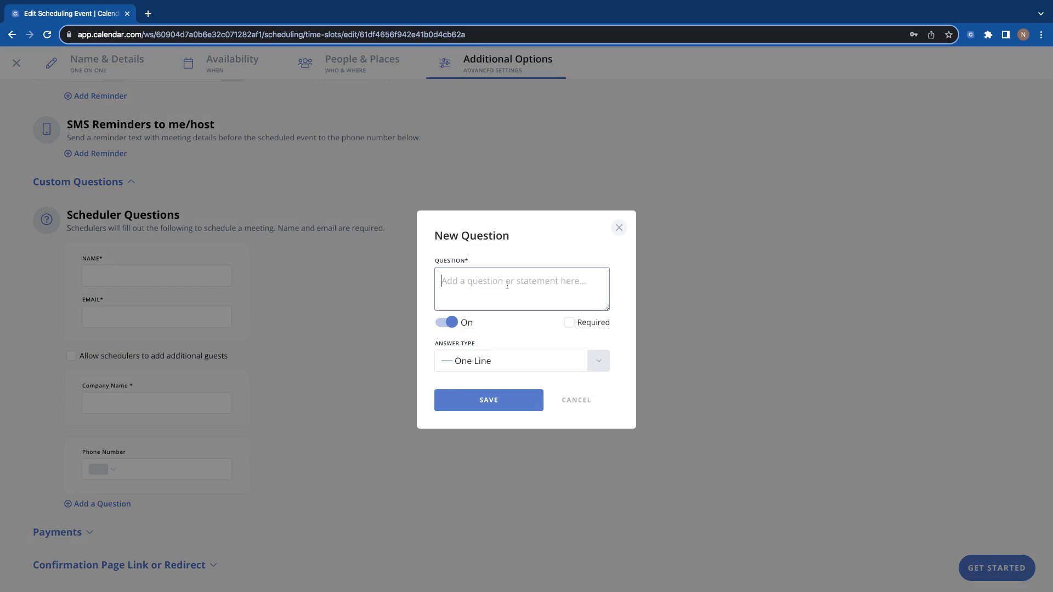
type("Company")
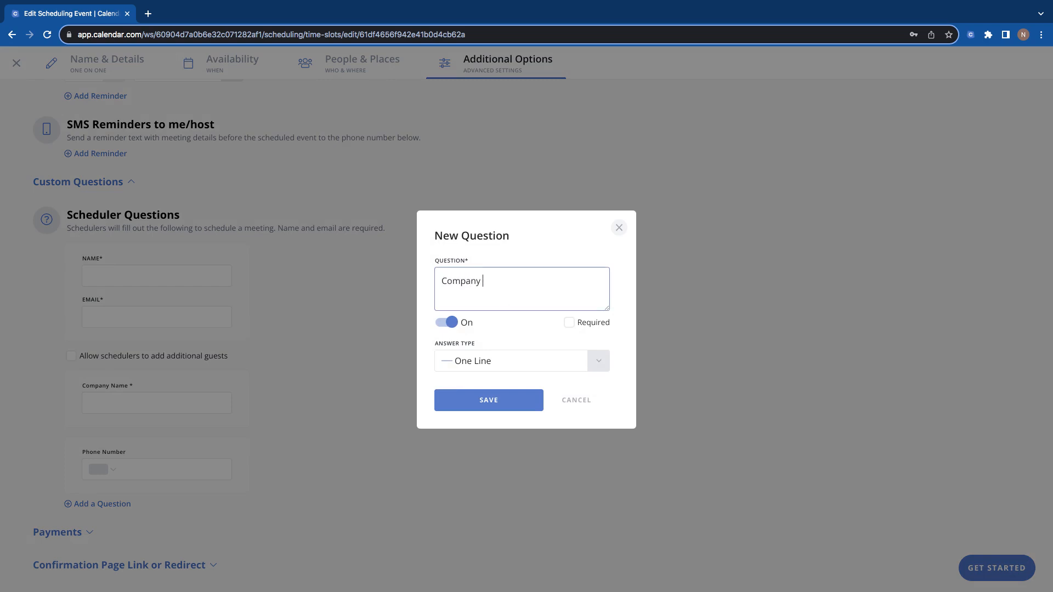
type("Size")
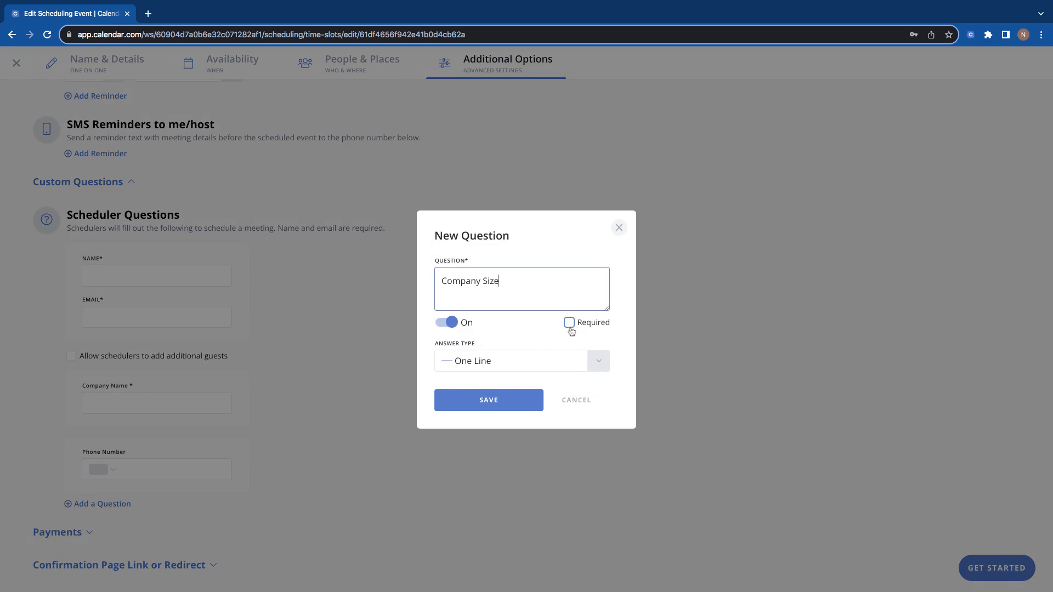
left_click(568, 323)
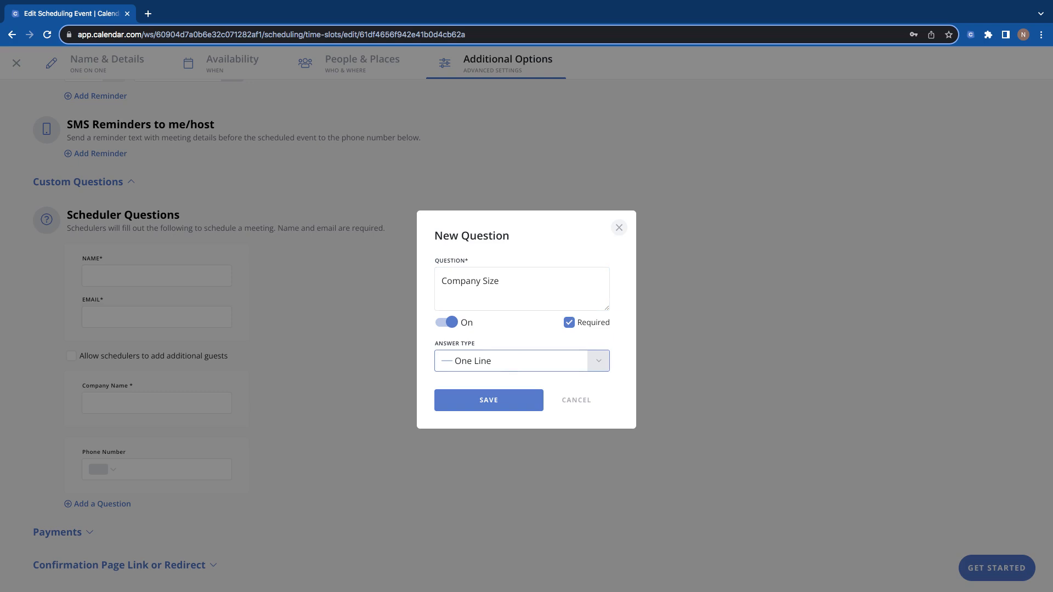
left_click(599, 361)
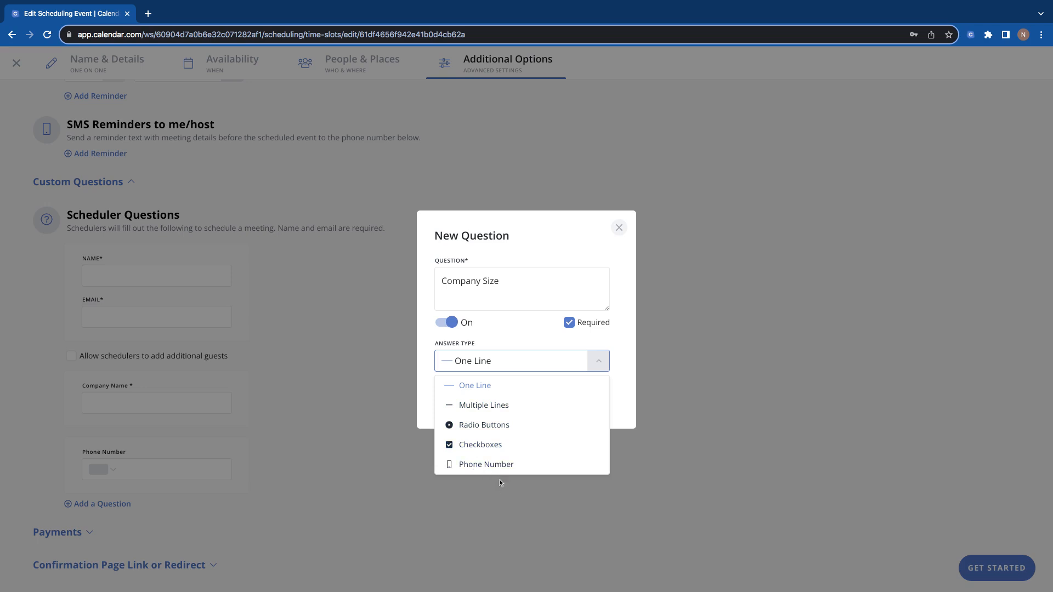
mouse_move(581, 398)
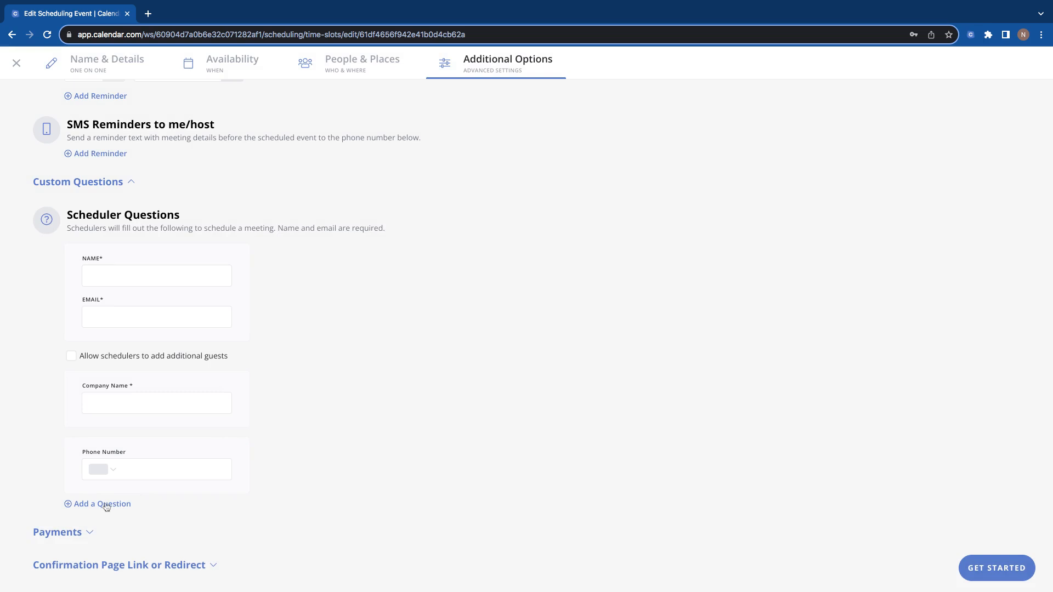
- Add a new custom question 'Company Size' marked Required and save it
left_click(102, 503)
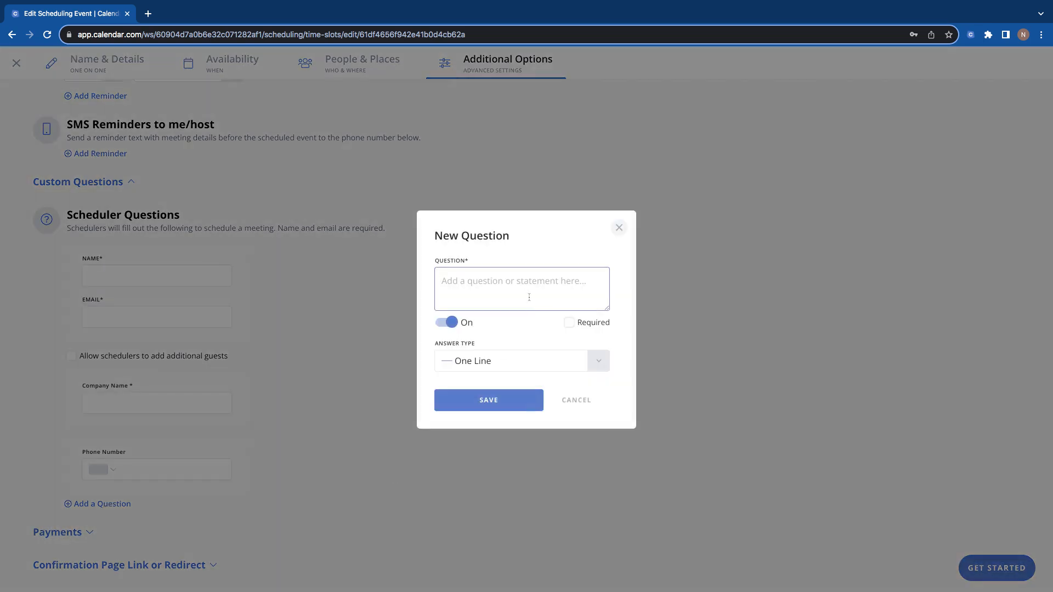
type("Company Siz")
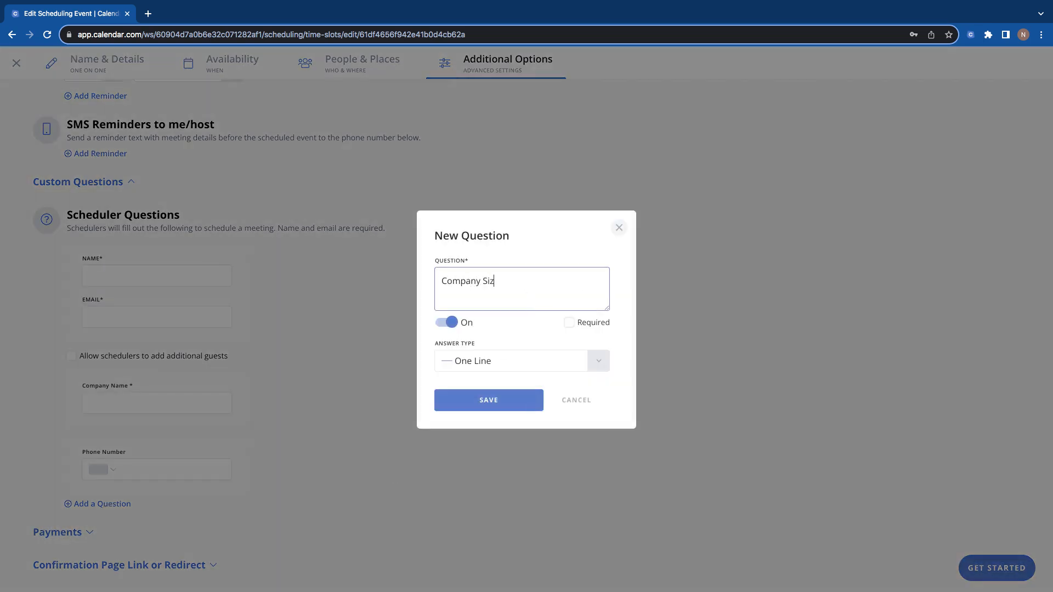
type("e")
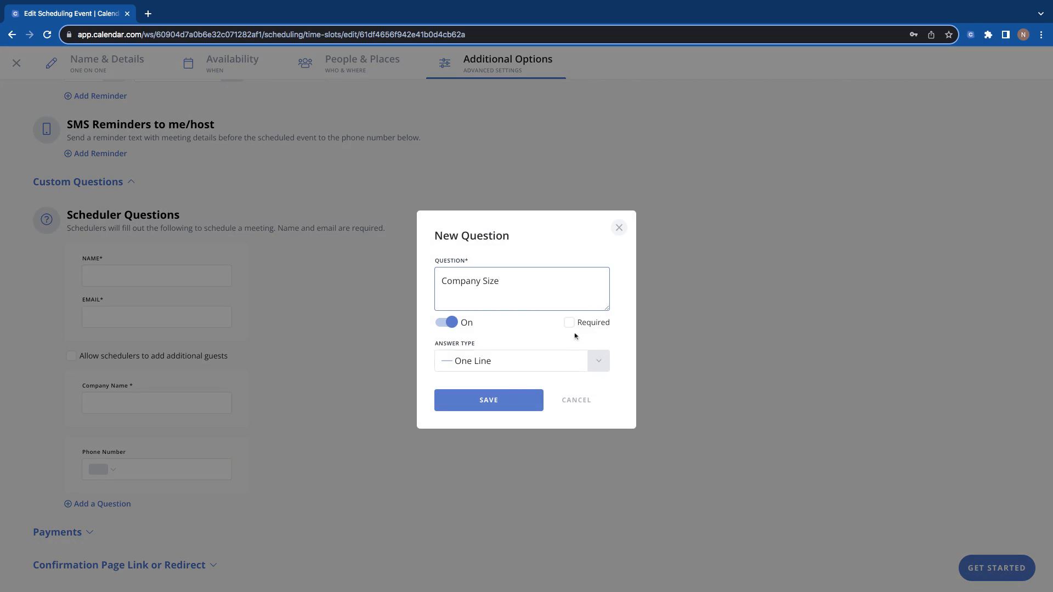
left_click(490, 400)
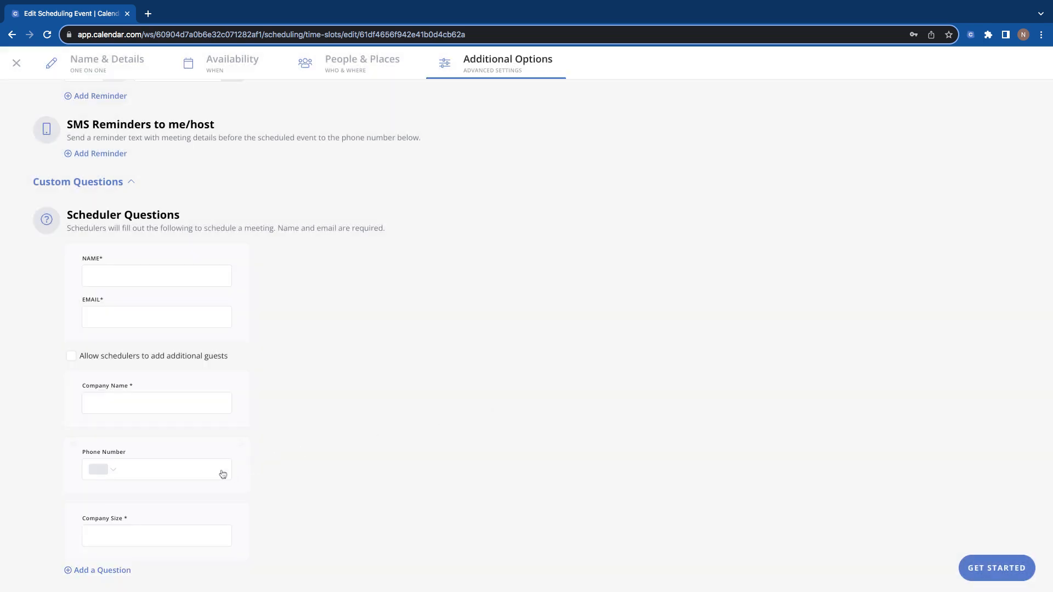
mouse_move(388, 441)
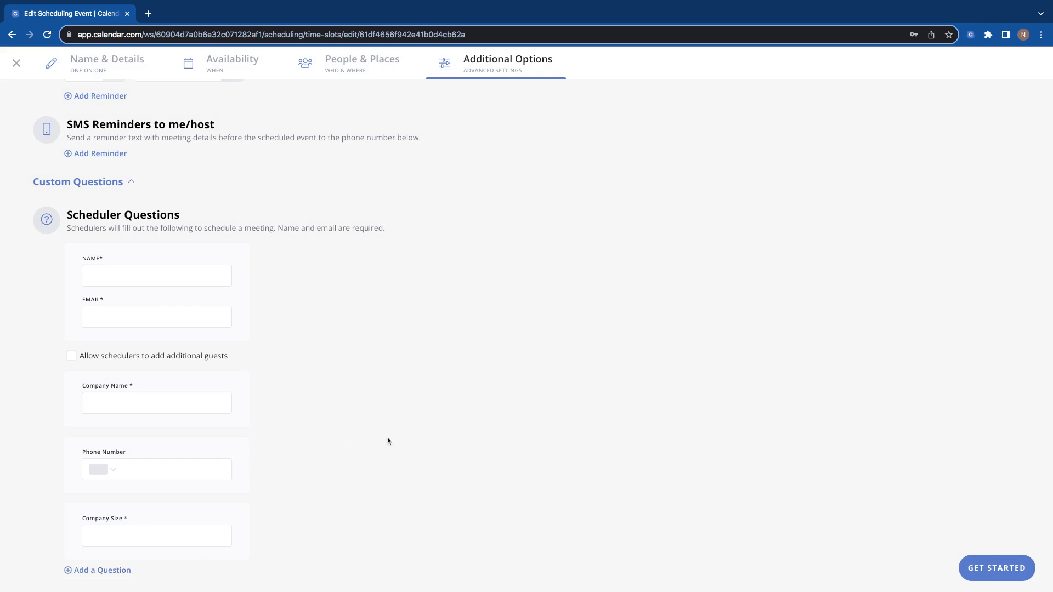
- Save and close the event, then go to its public booking page
scroll("down", 3)
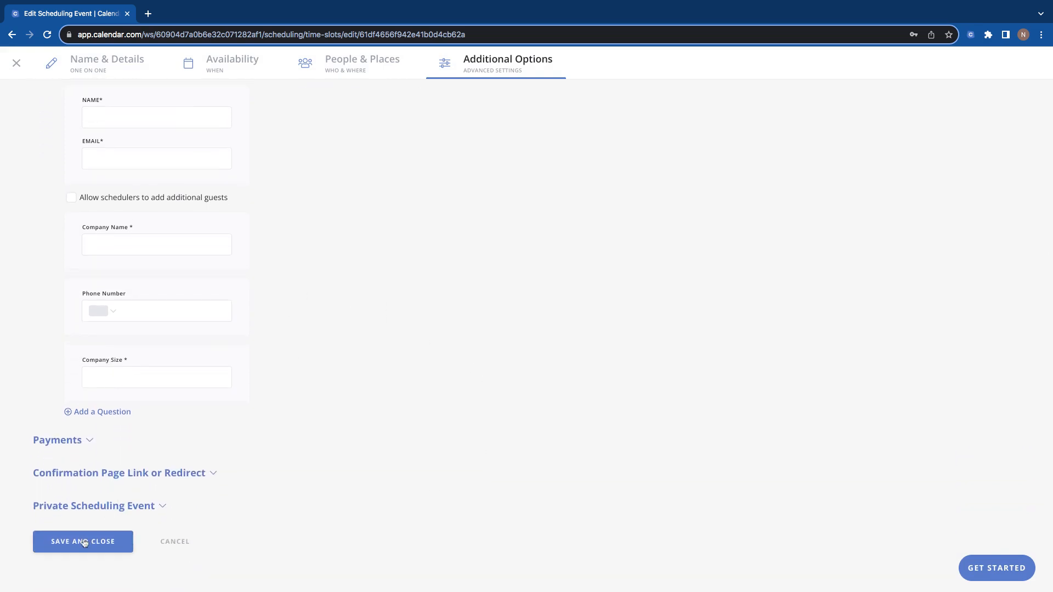
left_click(83, 542)
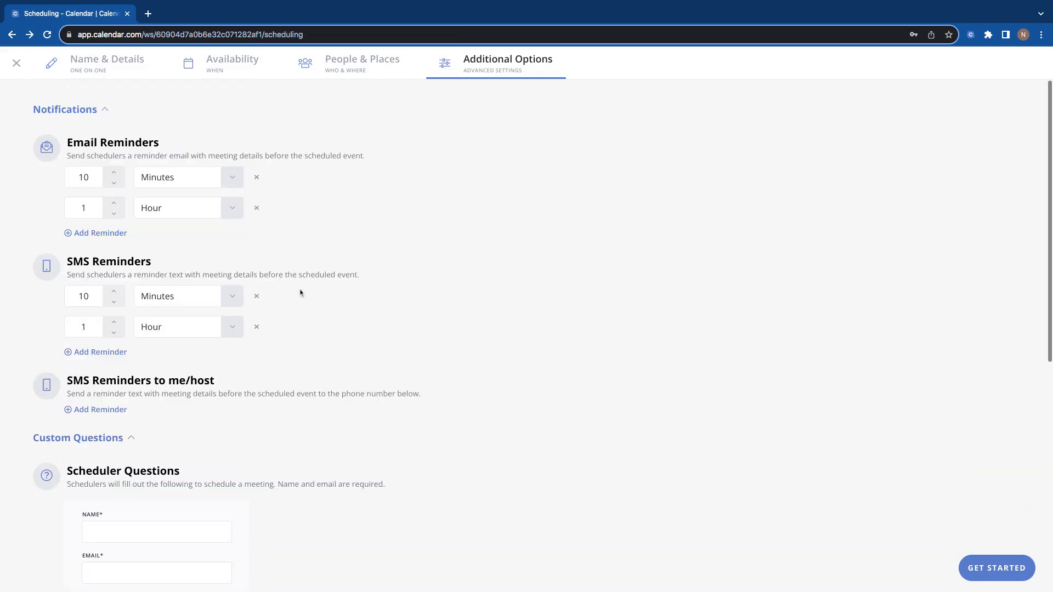
left_click(996, 568)
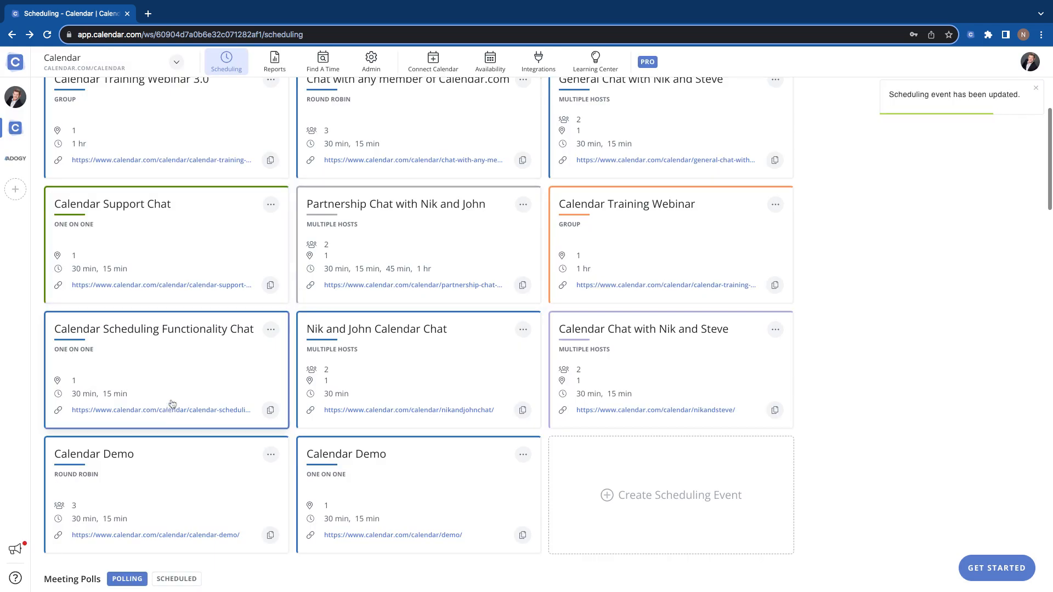
left_click(160, 410)
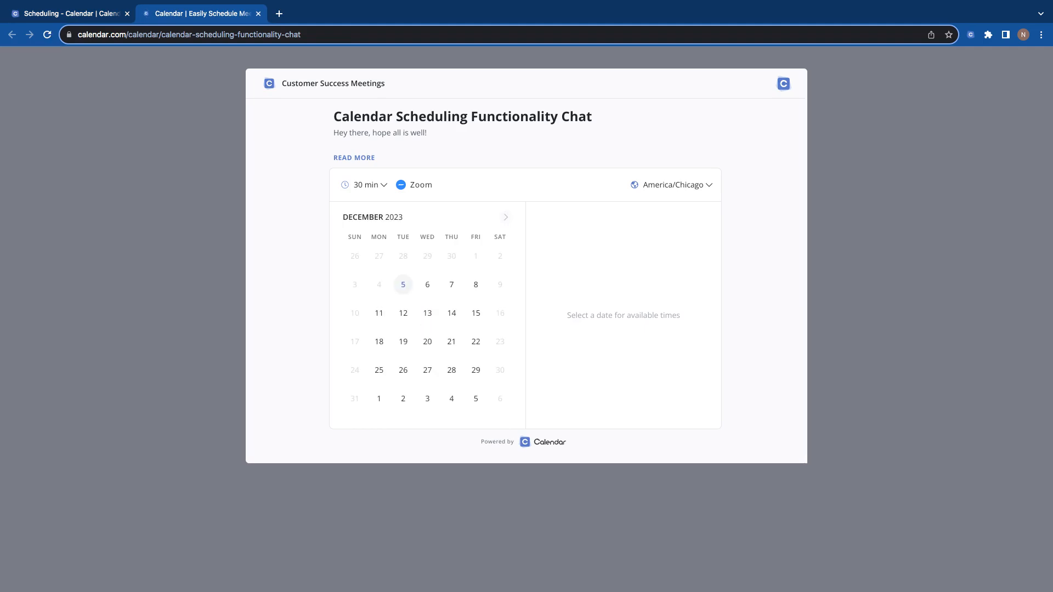
mouse_move(449, 286)
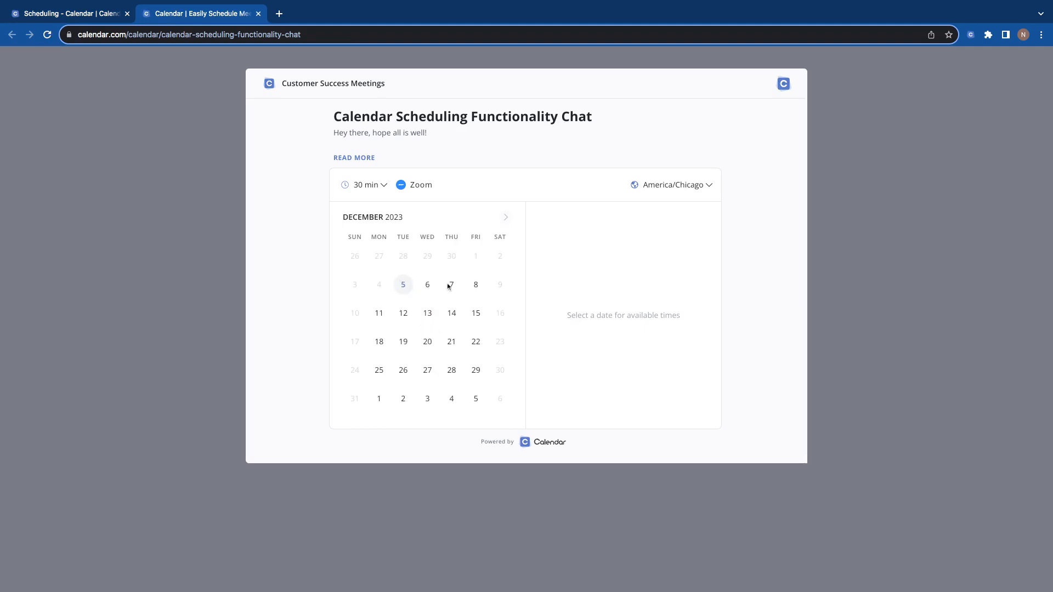
mouse_move(422, 287)
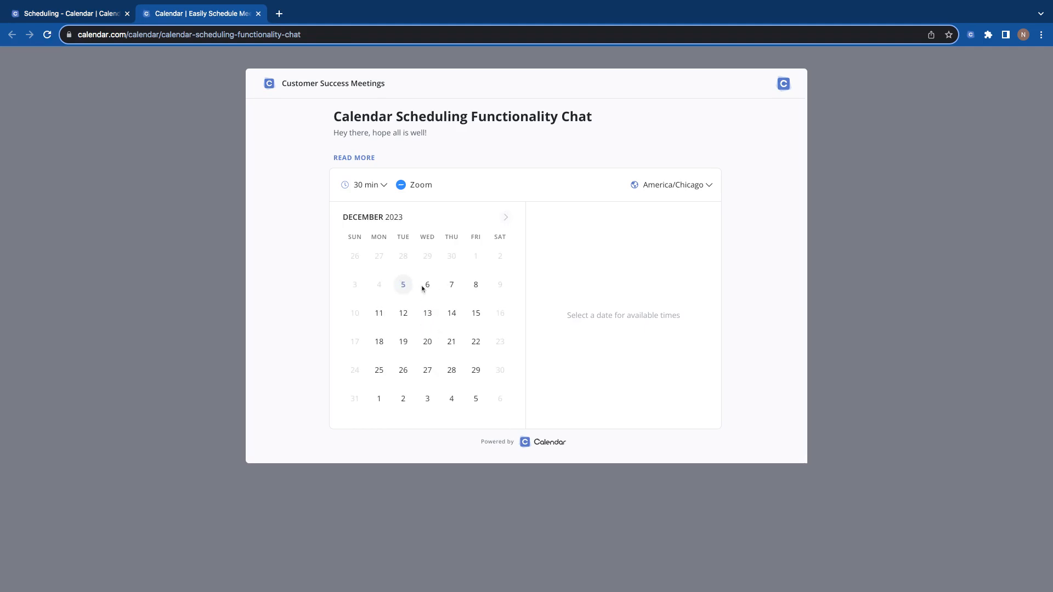
mouse_move(429, 228)
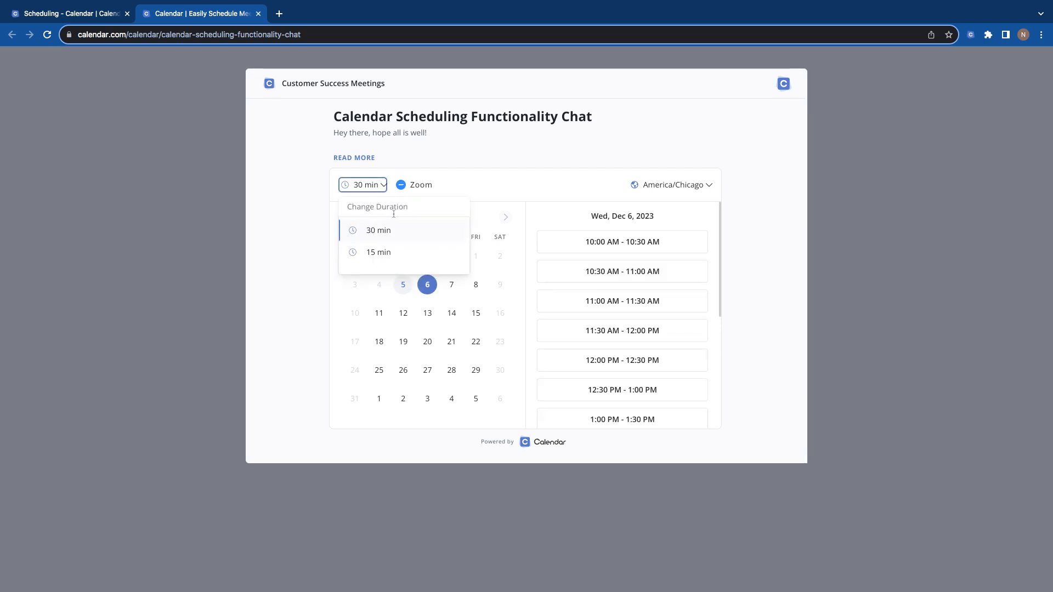
- Dismiss the meeting duration dropdown on the booking page
left_click(378, 230)
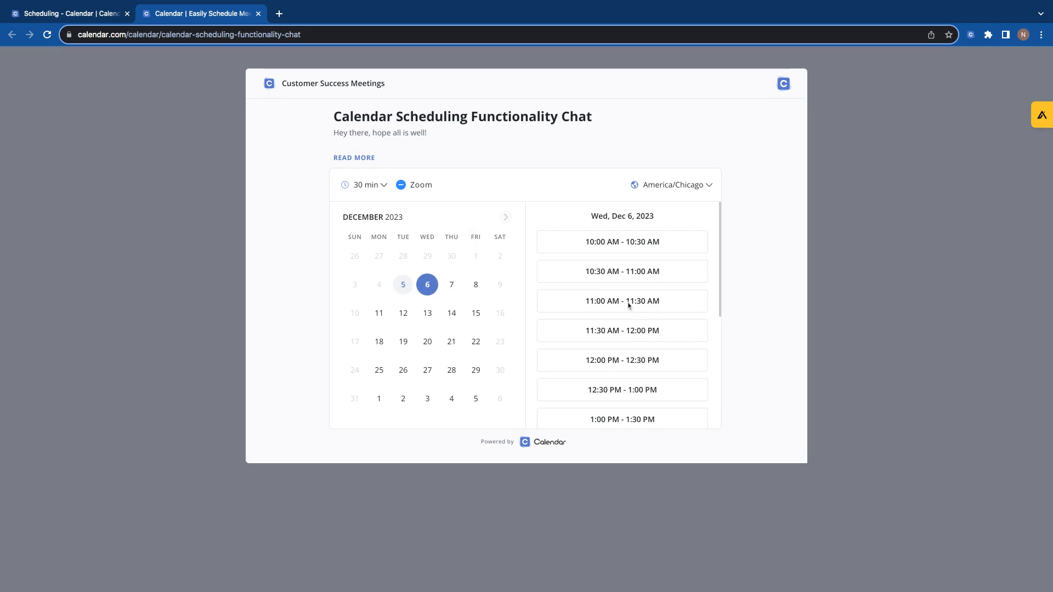
- Choose the 11:00 AM slot and review the booking form's required Company Size field
left_click(621, 300)
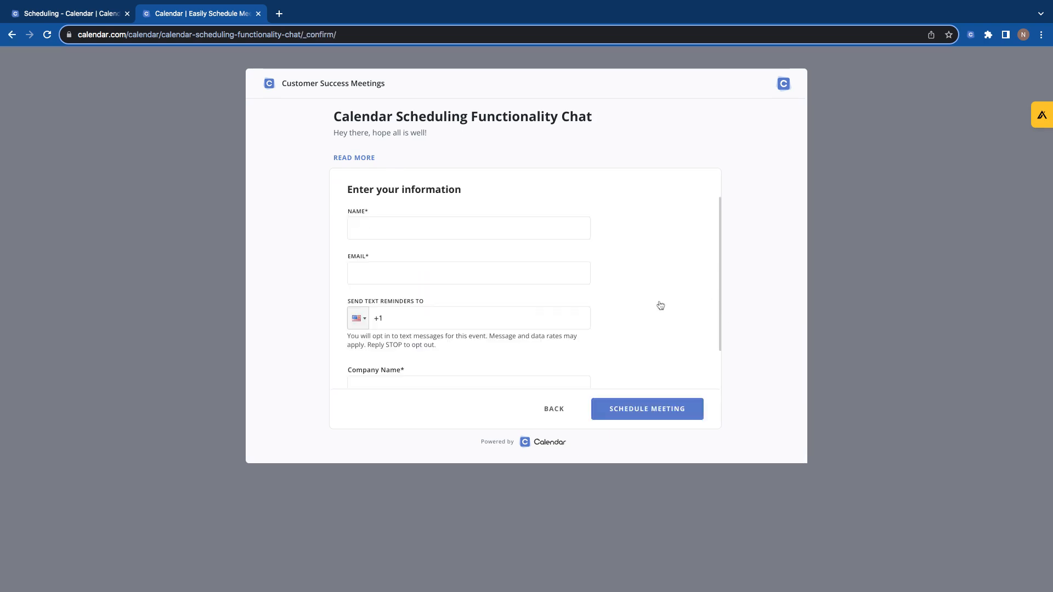
scroll("down", 3)
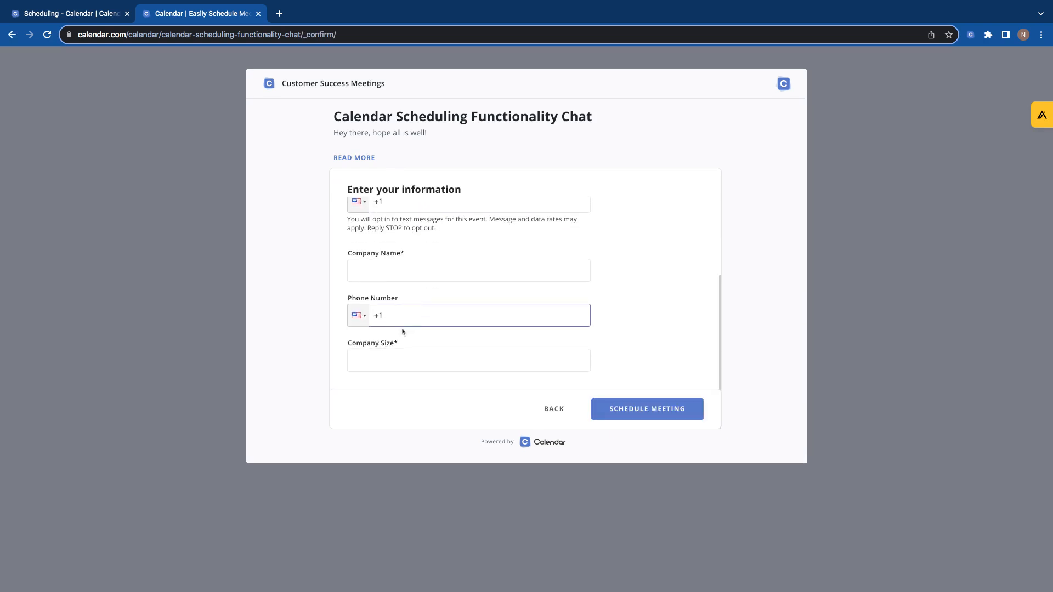
left_click(468, 359)
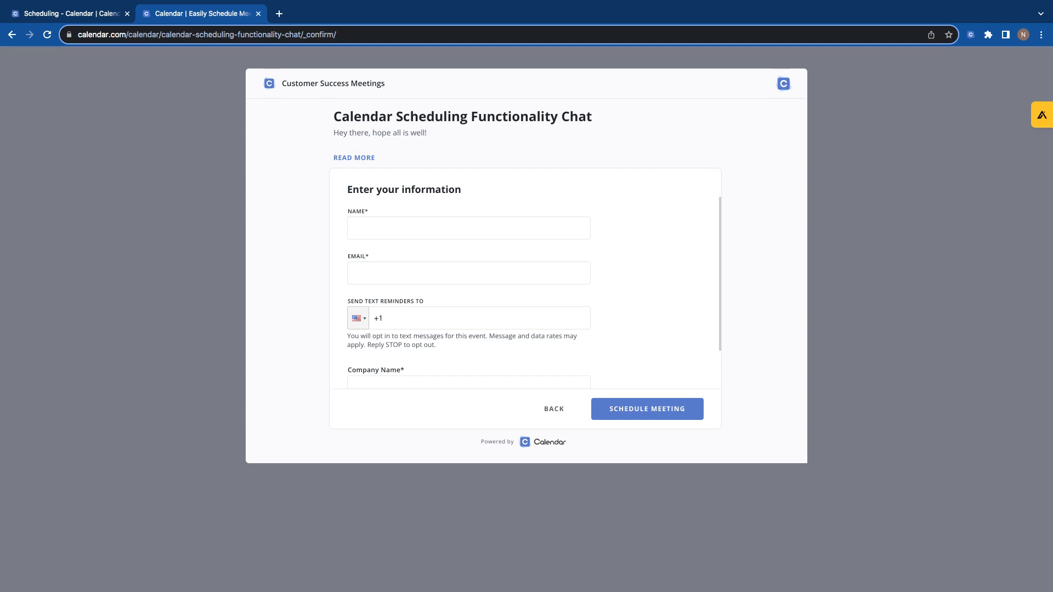
mouse_move(585, 564)
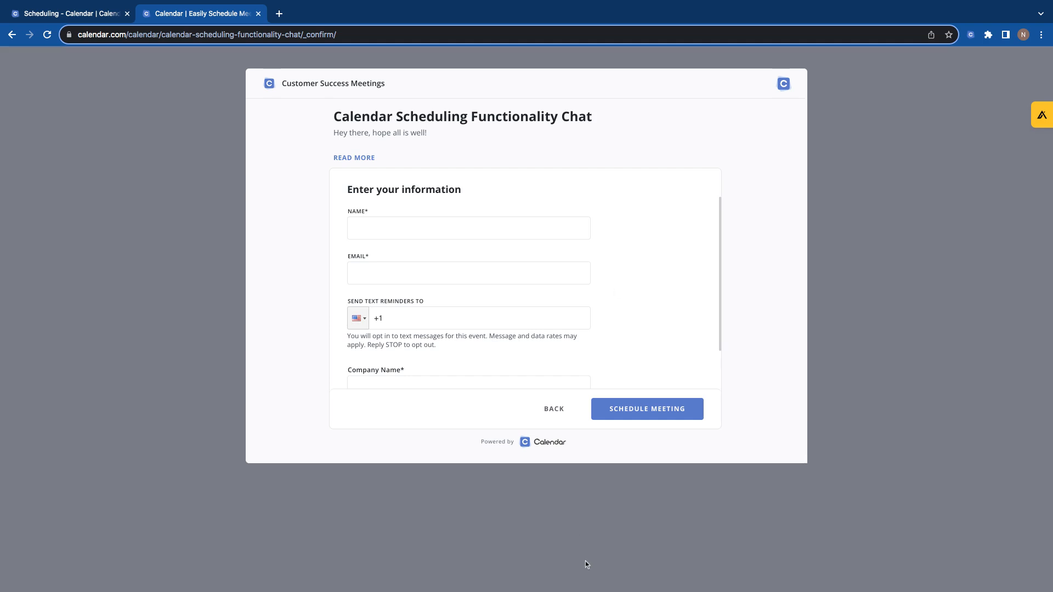